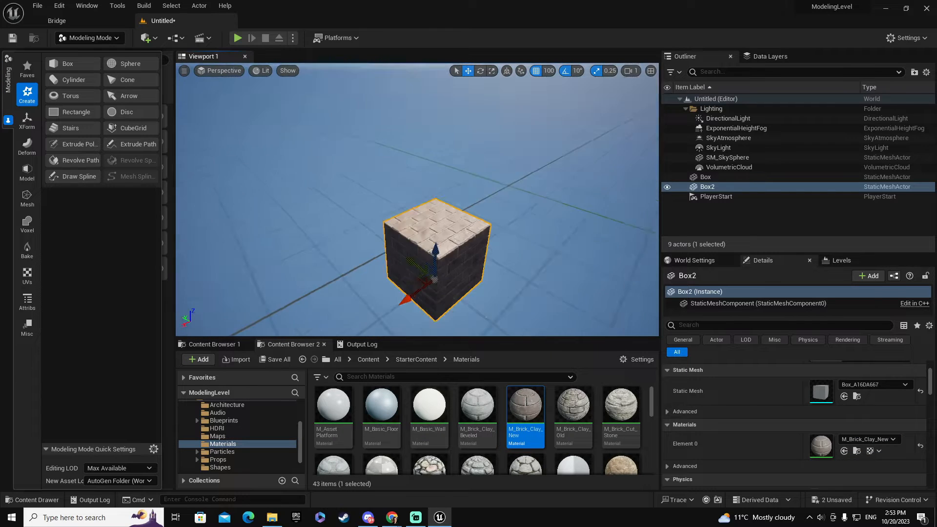
Activate the Paint PolyGroups tool on Box2 so its faces display coloured by group
{"action": "left_click", "coordinate": [26, 301]}
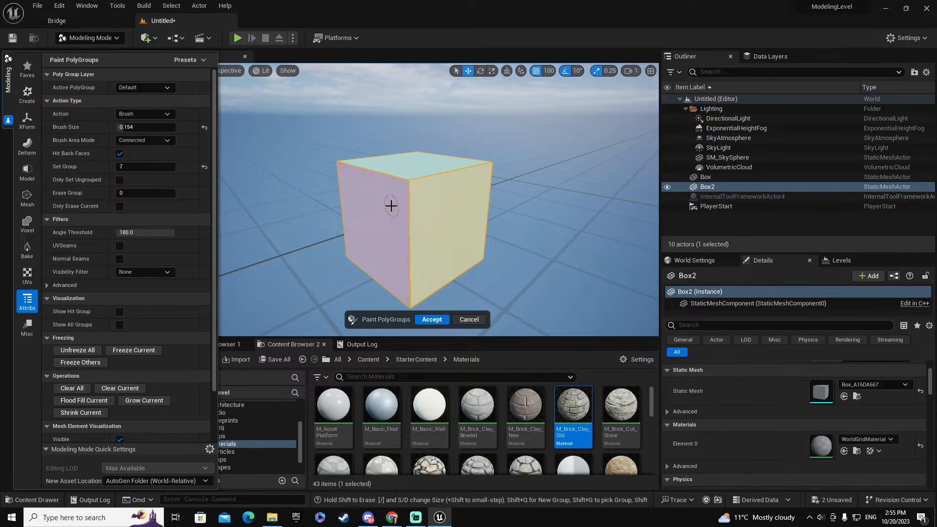